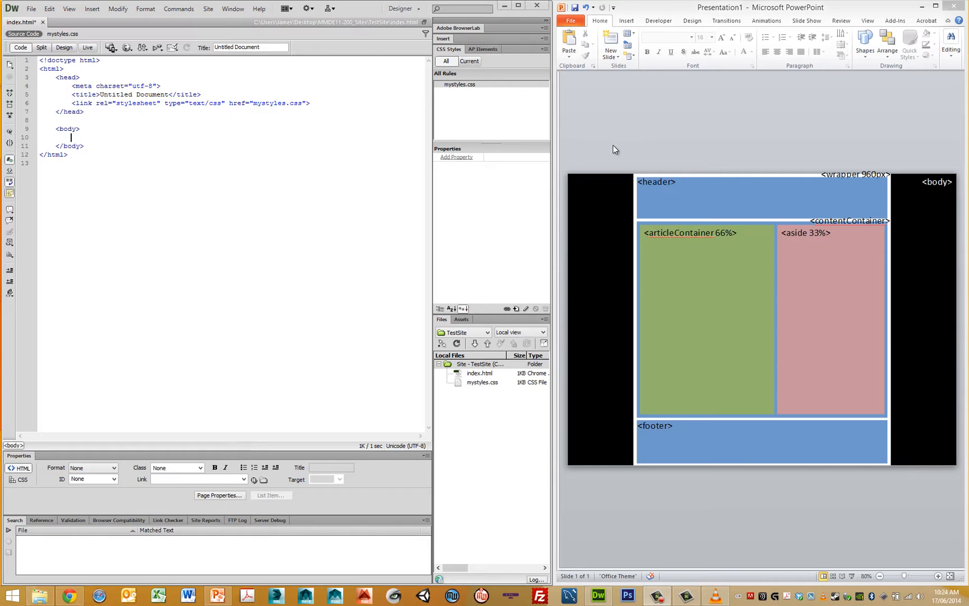
{"action": "mouse_move", "coordinate": [563, 372]}
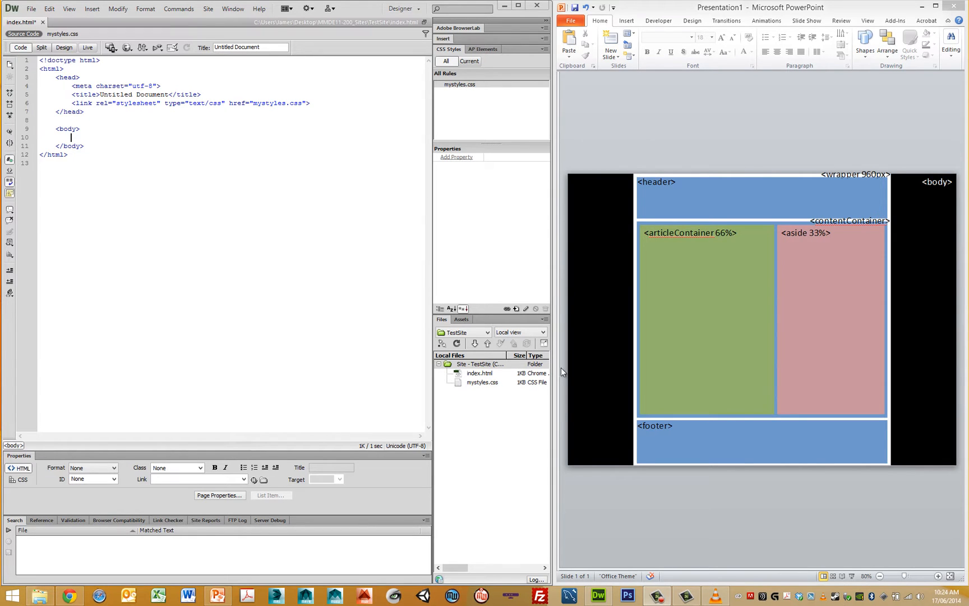
{"action": "mouse_move", "coordinate": [808, 179]}
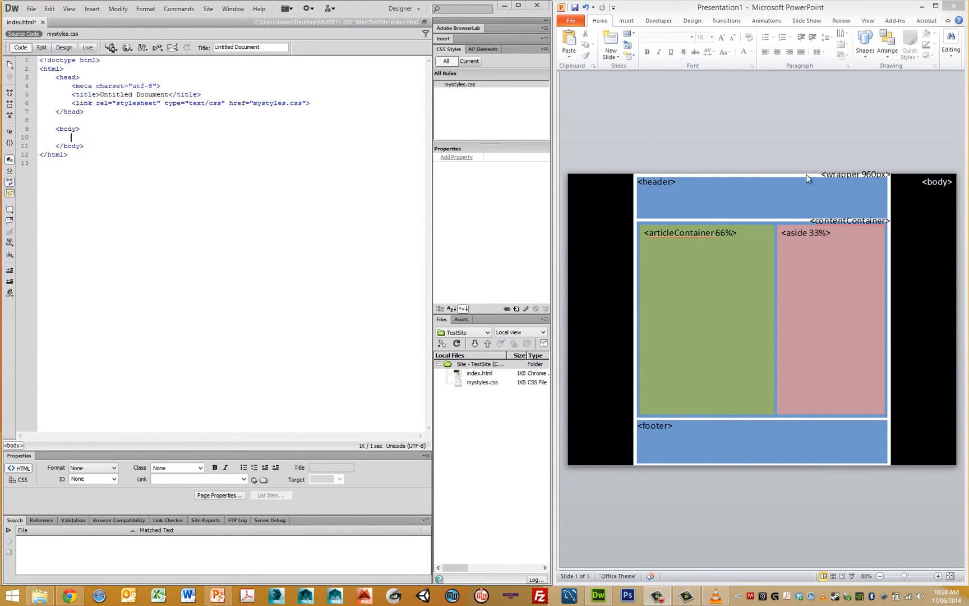
{"action": "mouse_move", "coordinate": [944, 189]}
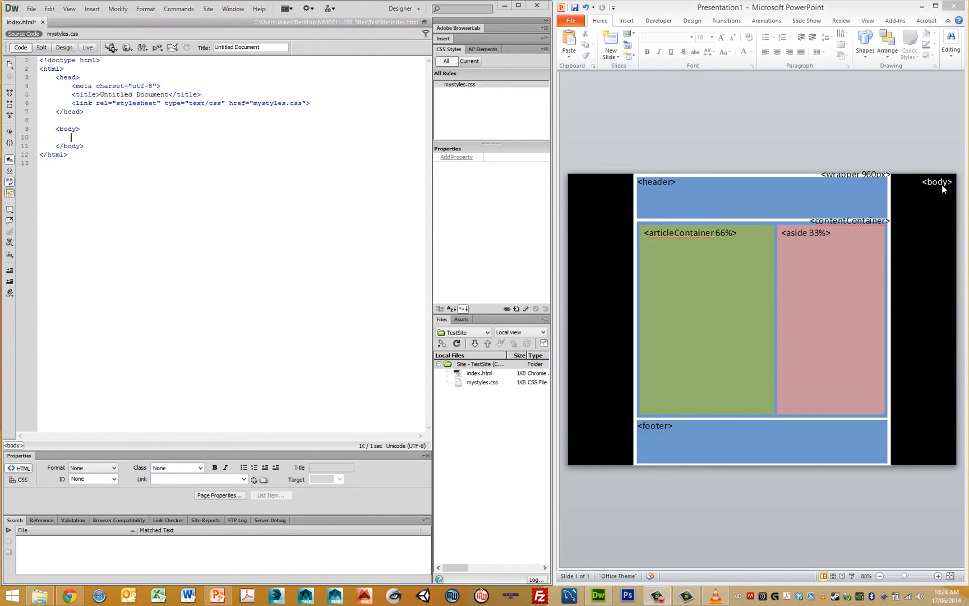
{"action": "mouse_move", "coordinate": [855, 180]}
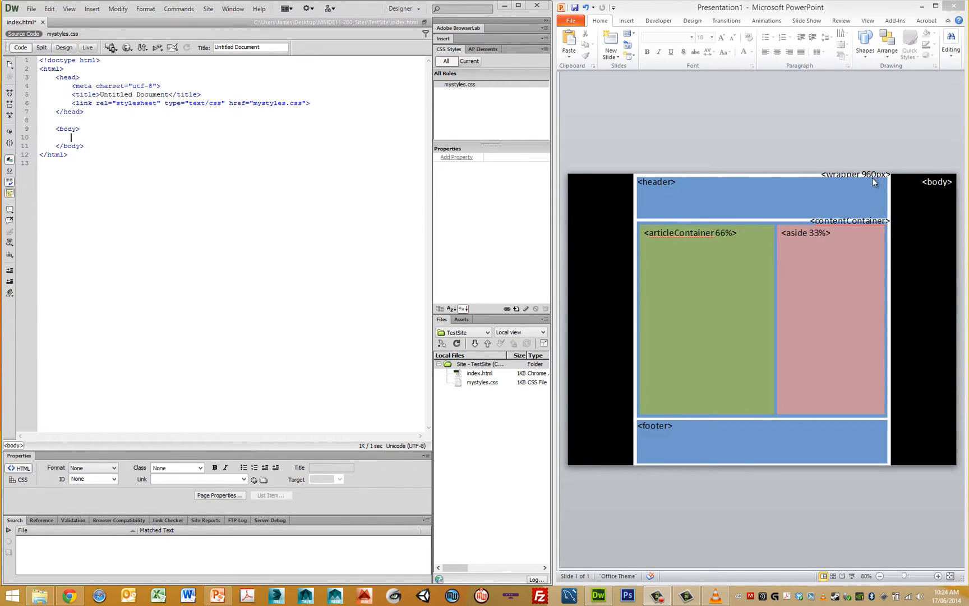
{"action": "mouse_move", "coordinate": [847, 224]}
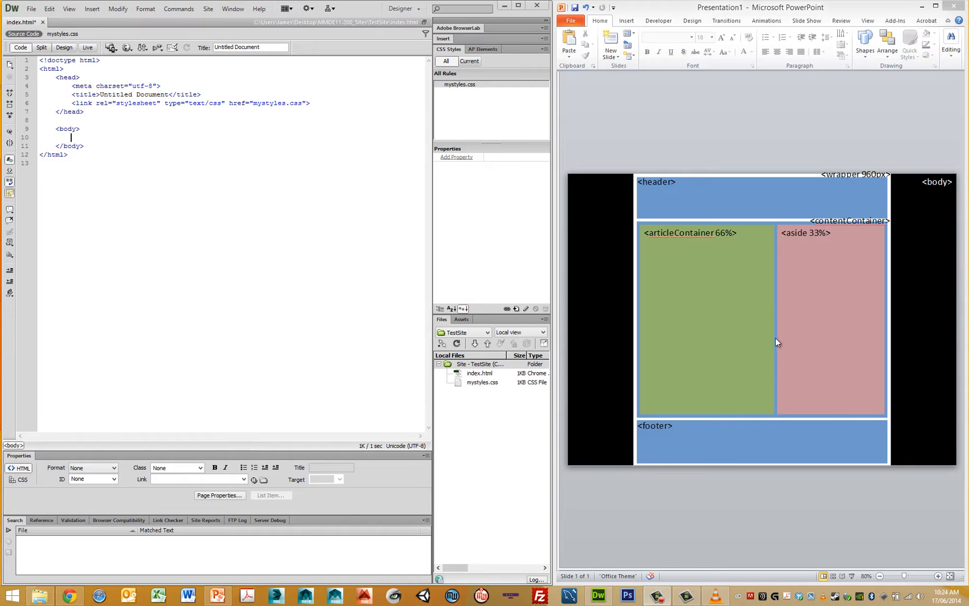
{"action": "mouse_move", "coordinate": [805, 260]}
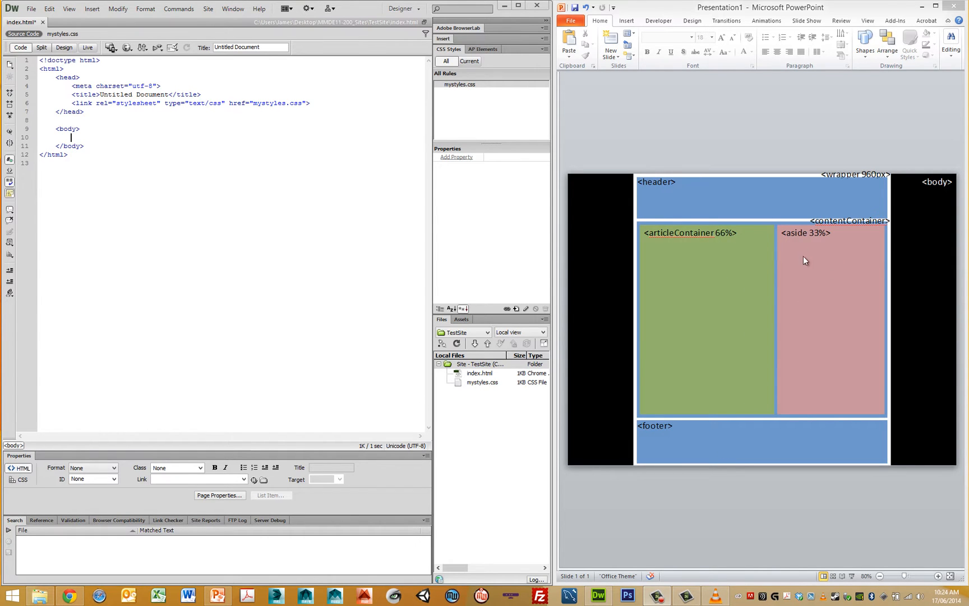
{"action": "mouse_move", "coordinate": [767, 275]}
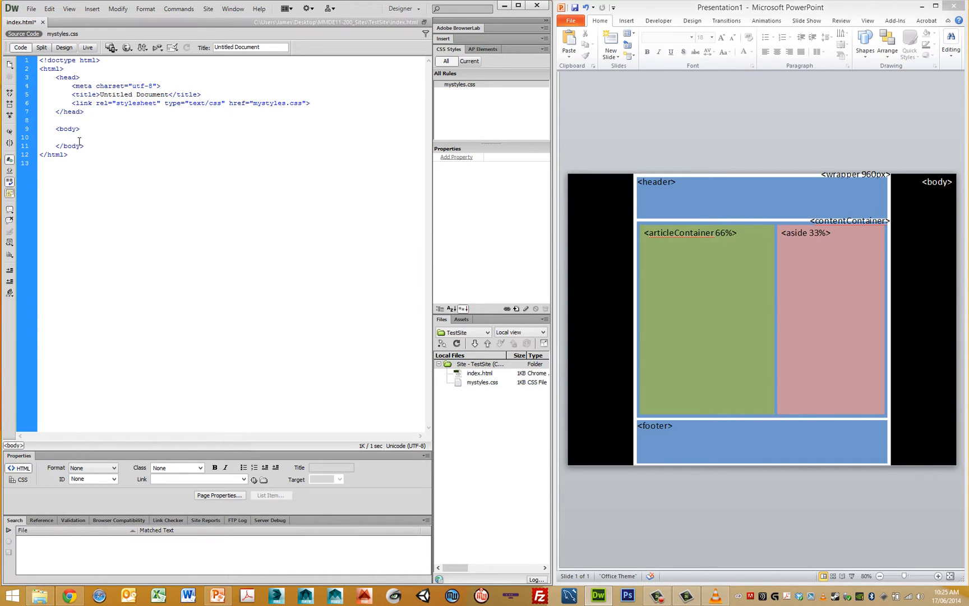
Type <div id="wrapper"></div> inside the body of index.html
{"action": "type", "text": "<"}
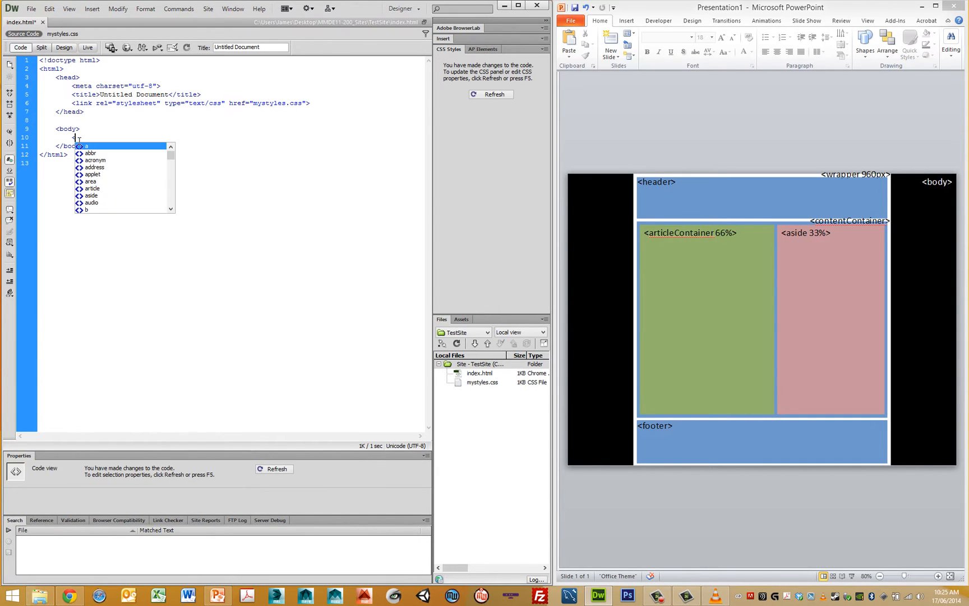
{"action": "type", "text": "div"}
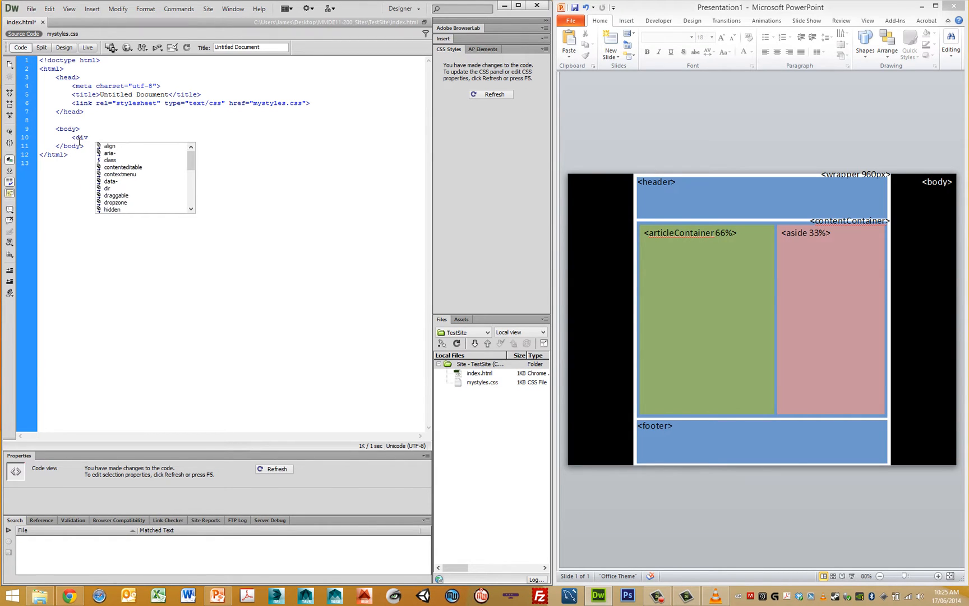
{"action": "type", "text": "id=\"wrappe"}
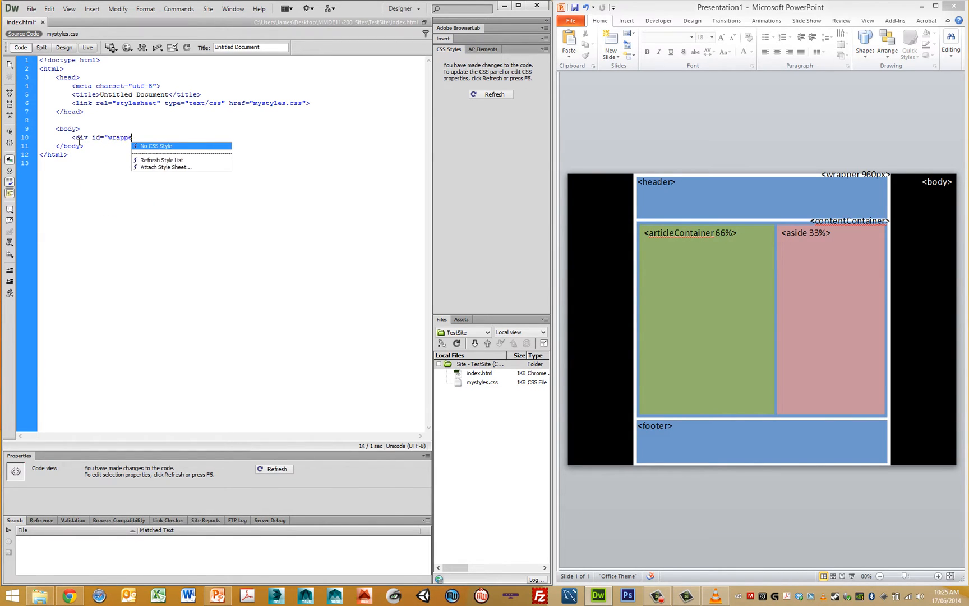
{"action": "type", "text": "\">"}
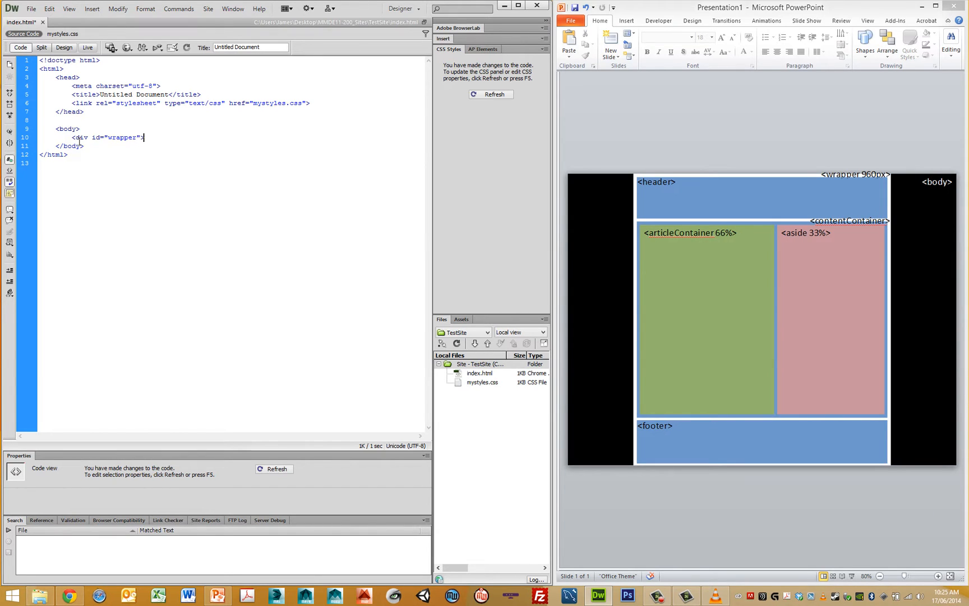
{"action": "type", "text": "</div>"}
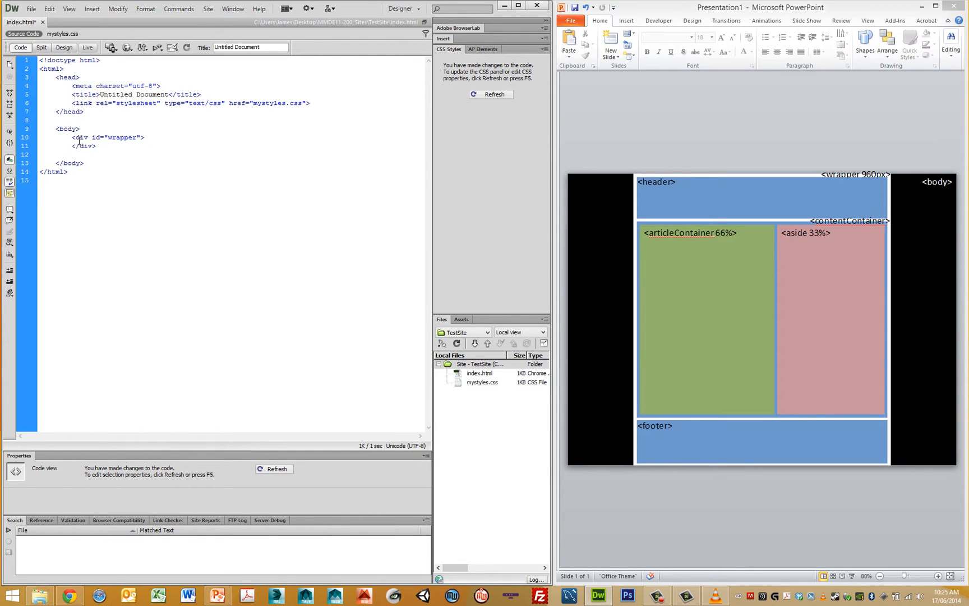
Add an empty <header></header> element on a new line inside the wrapper div
{"action": "key", "text": "Enter"}
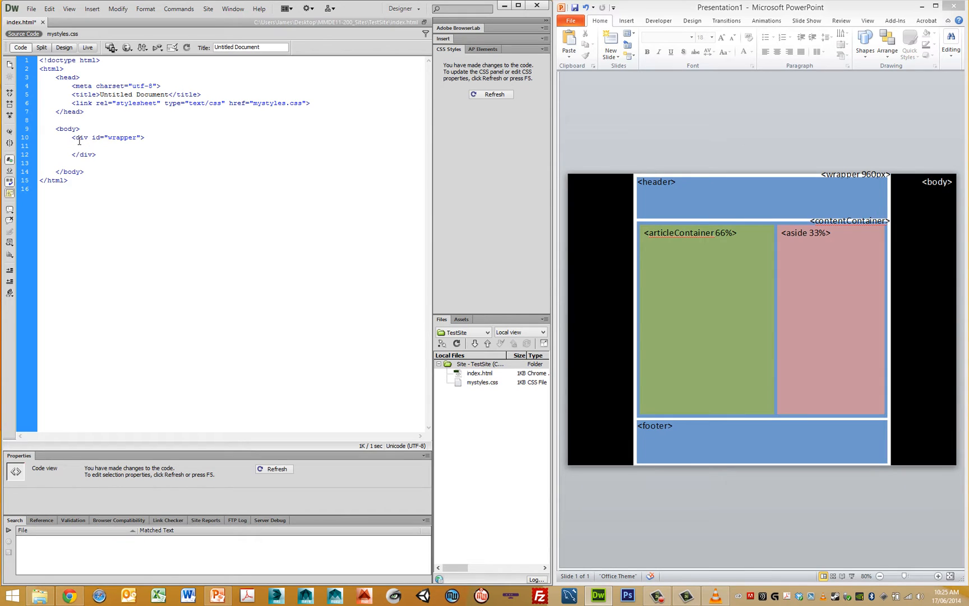
{"action": "type", "text": "<"}
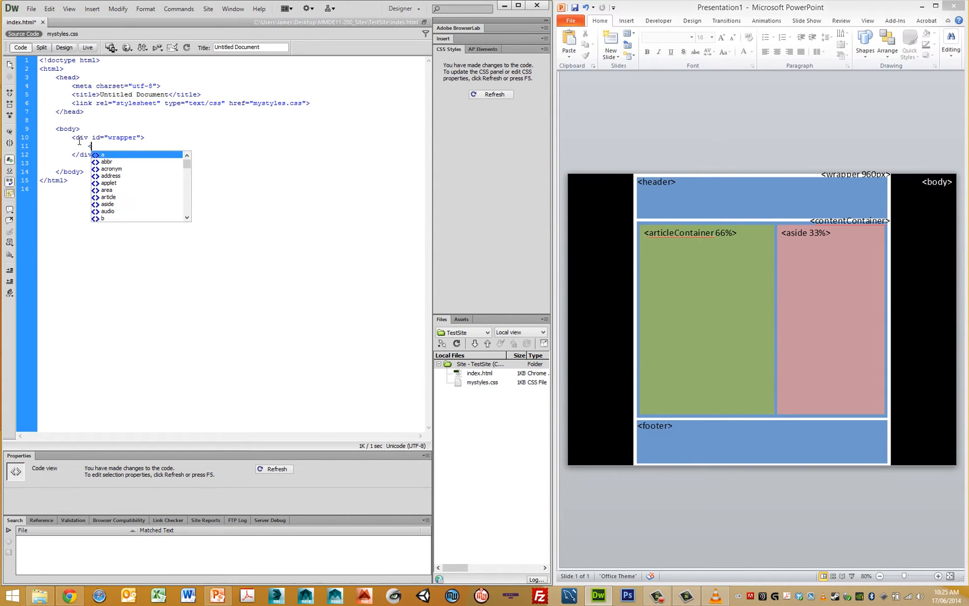
{"action": "type", "text": "header>"}
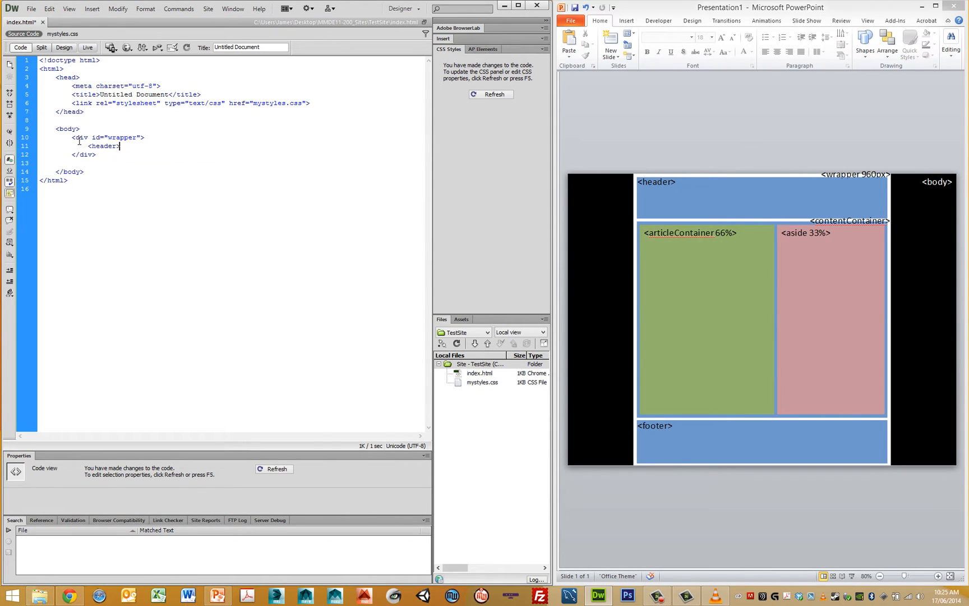
{"action": "type", "text": "</header>"}
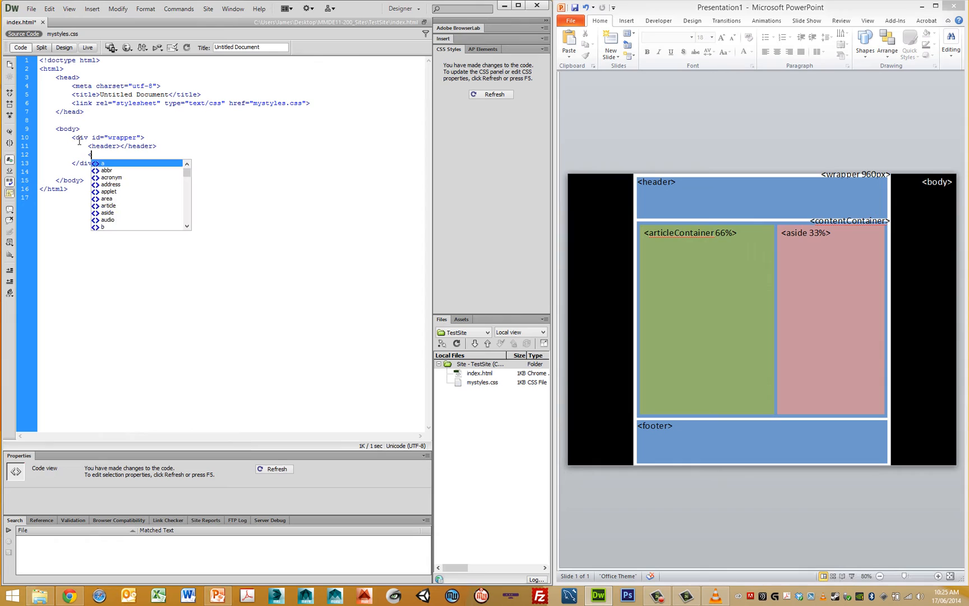
Add an empty div with id 'contentContainer' after the header
{"action": "type", "text": "div id=\""}
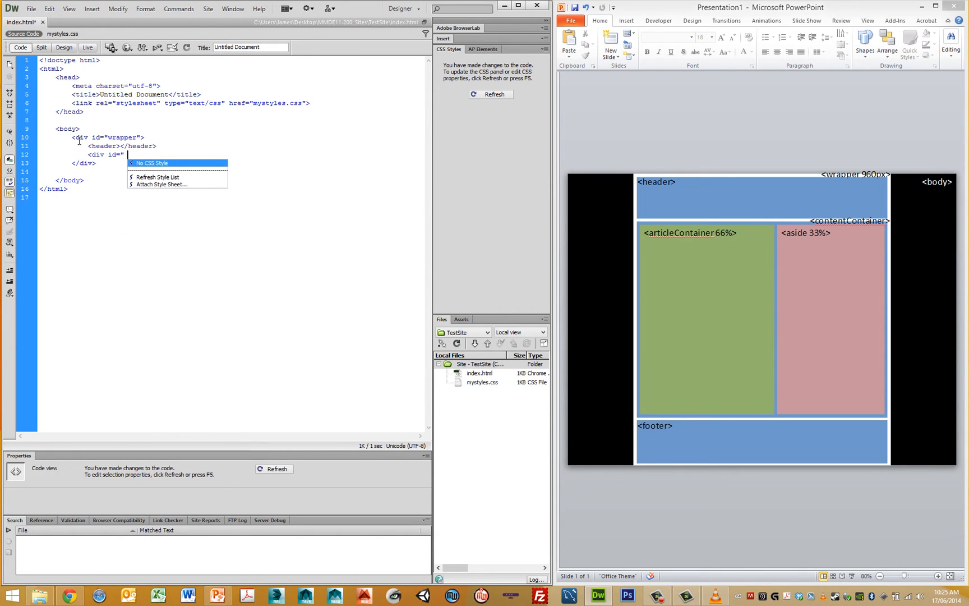
{"action": "type", "text": "contentCon"}
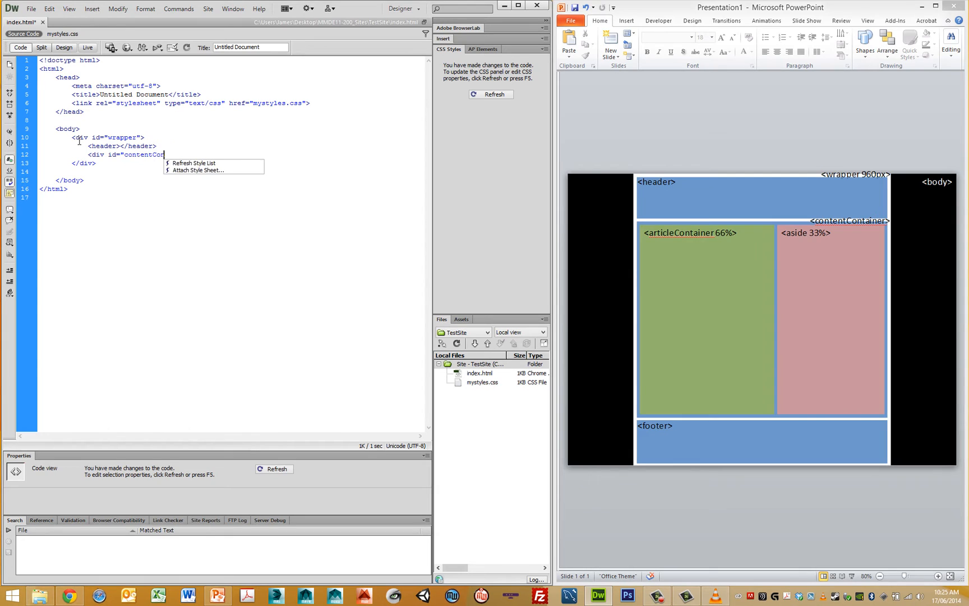
{"action": "type", "text": "tainer\">"}
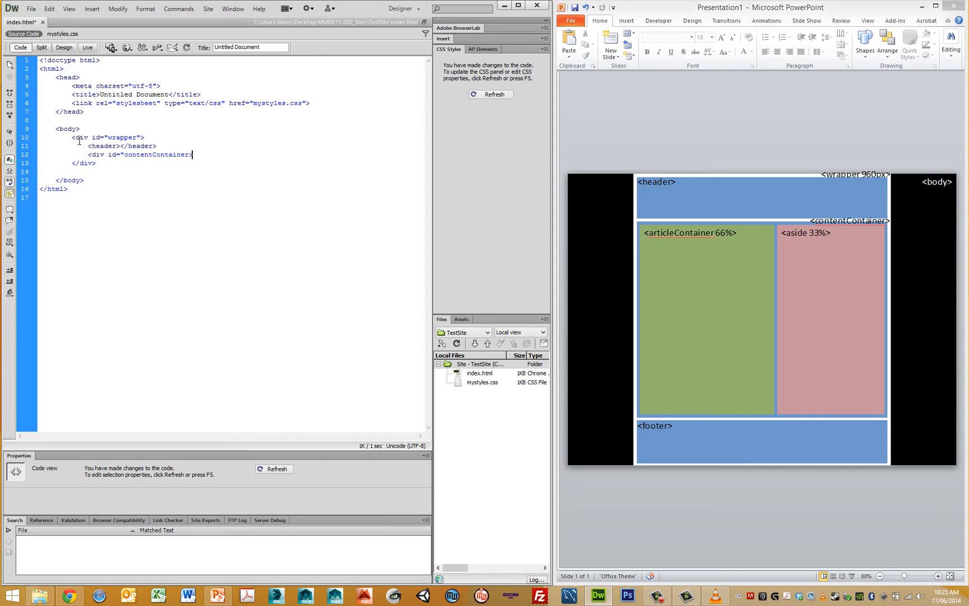
{"action": "type", "text": "</div>"}
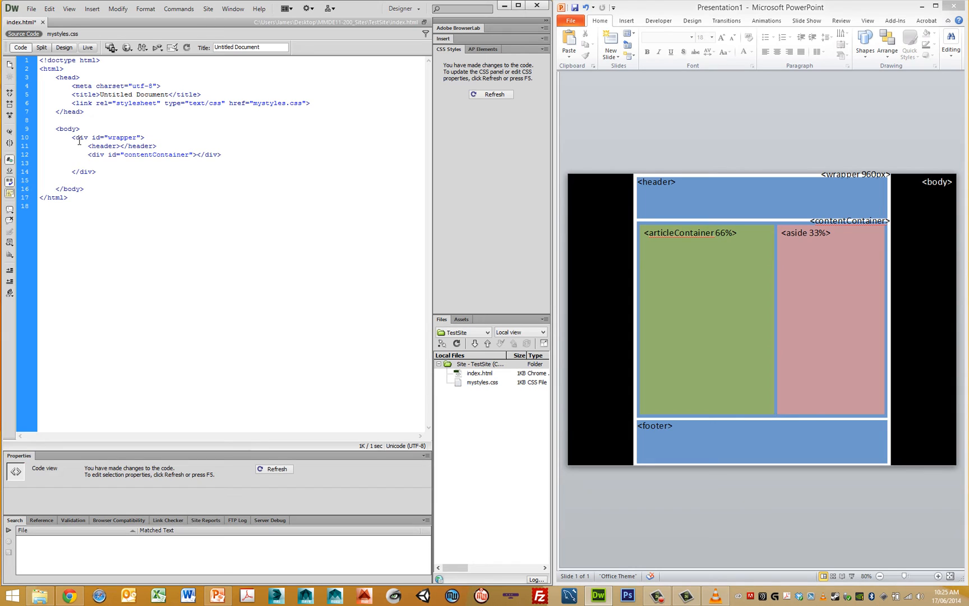
Add an empty footer after contentContainer and start a new tag inside contentContainer
{"action": "type", "text": "<footer></footer>"}
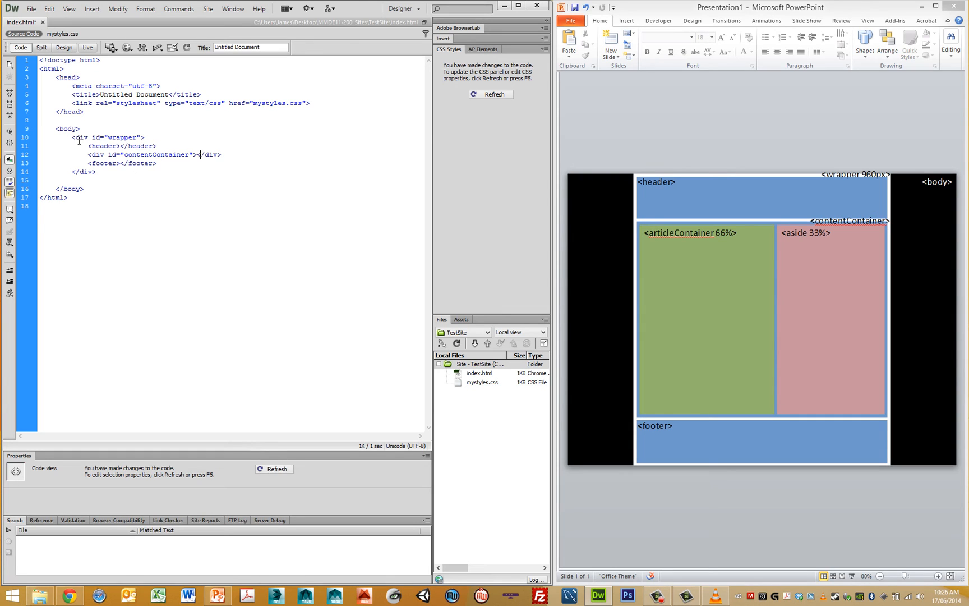
{"action": "key", "text": "Enter"}
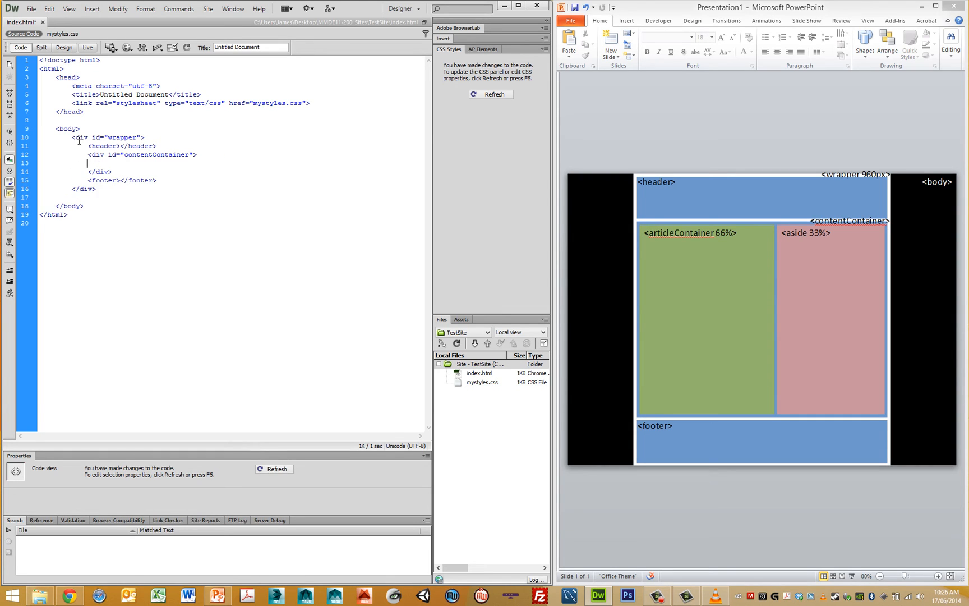
{"action": "type", "text": "<"}
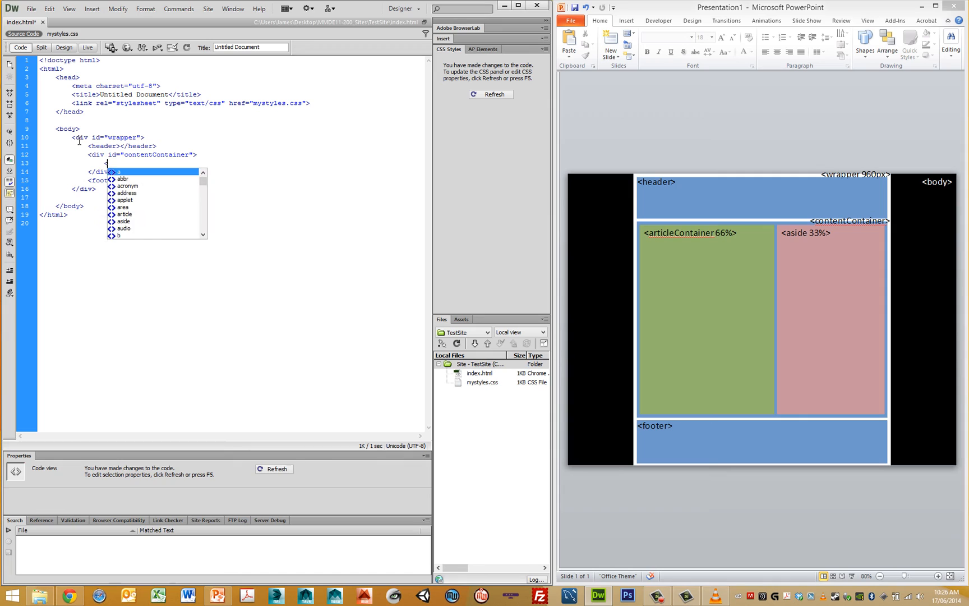
Fill contentContainer with an empty articleContainer div followed by an empty aside
{"action": "type", "text": "div id=\"articleContainer\"></div>"}
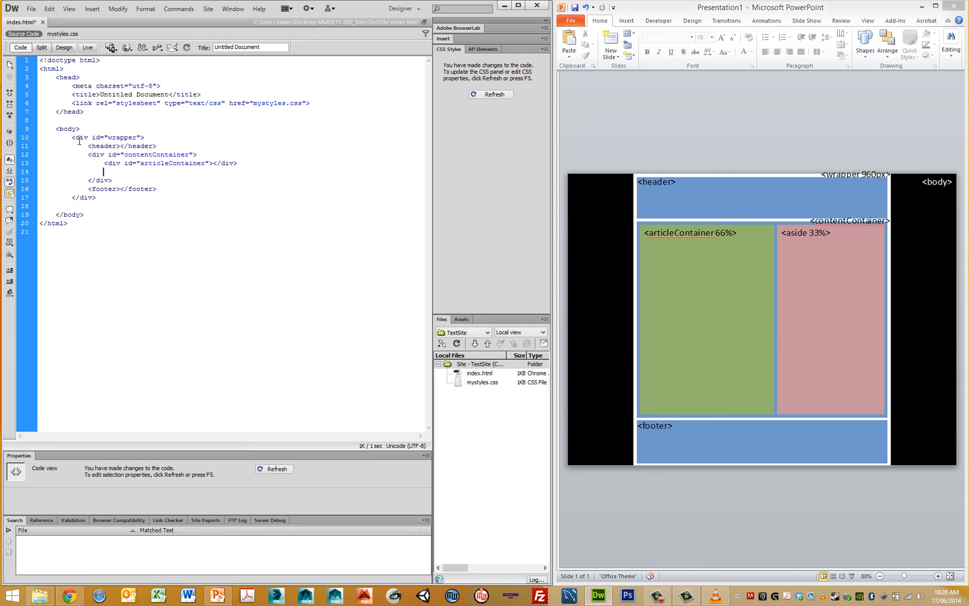
{"action": "type", "text": "<aside></aside>"}
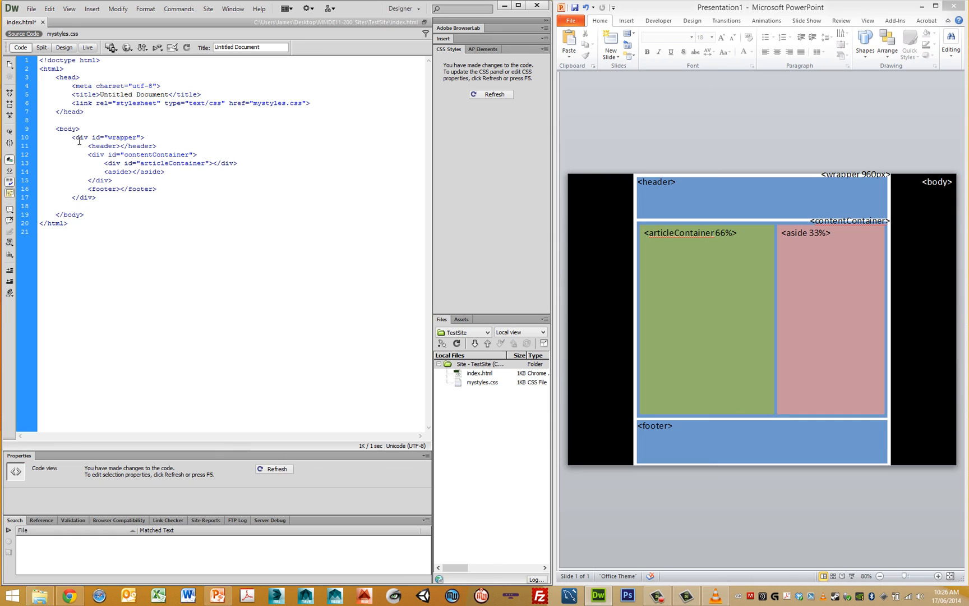
{"action": "left_click", "coordinate": [164, 171]}
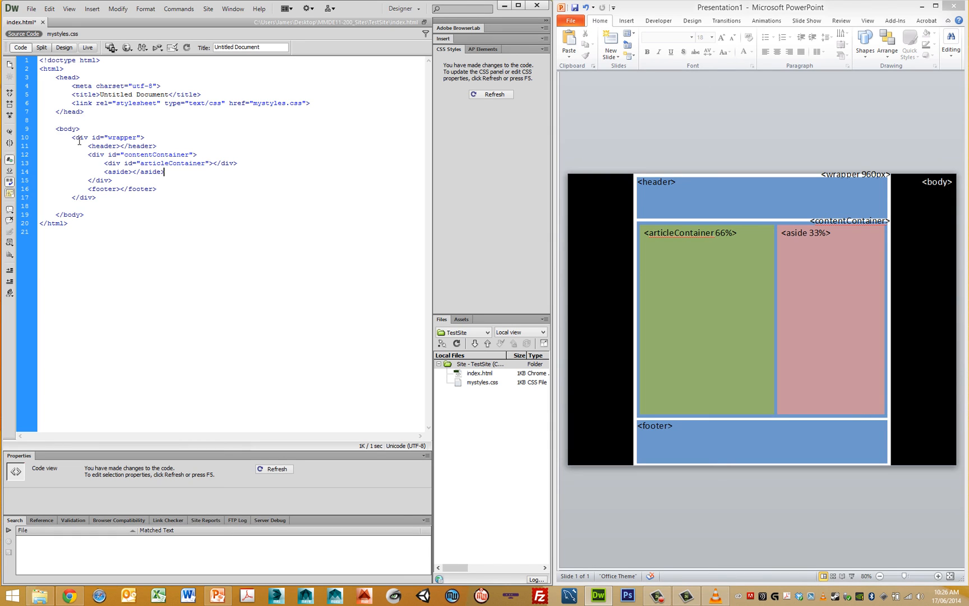